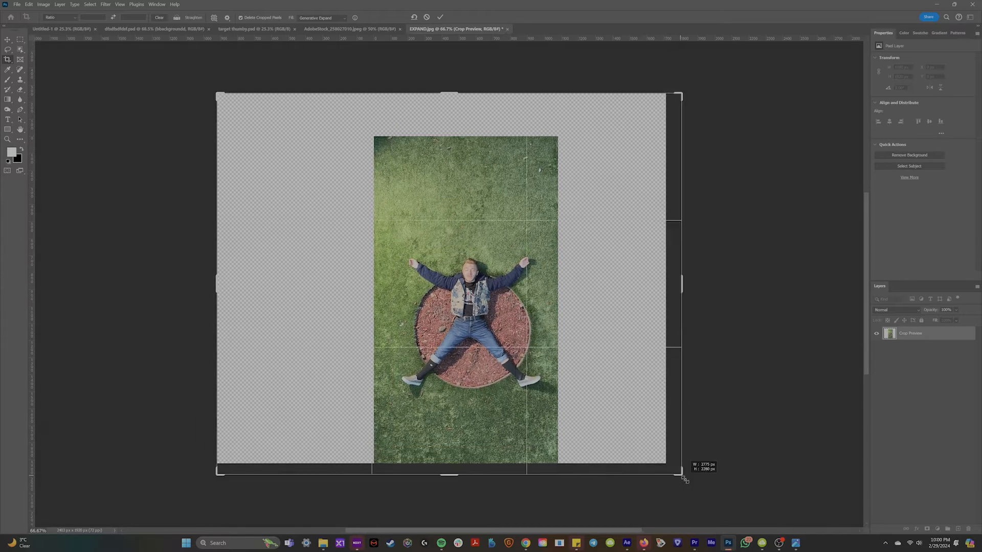
# Step: Generate grass for the expanded square canvas and choose a different lawn variation
pyautogui.click(440, 17)
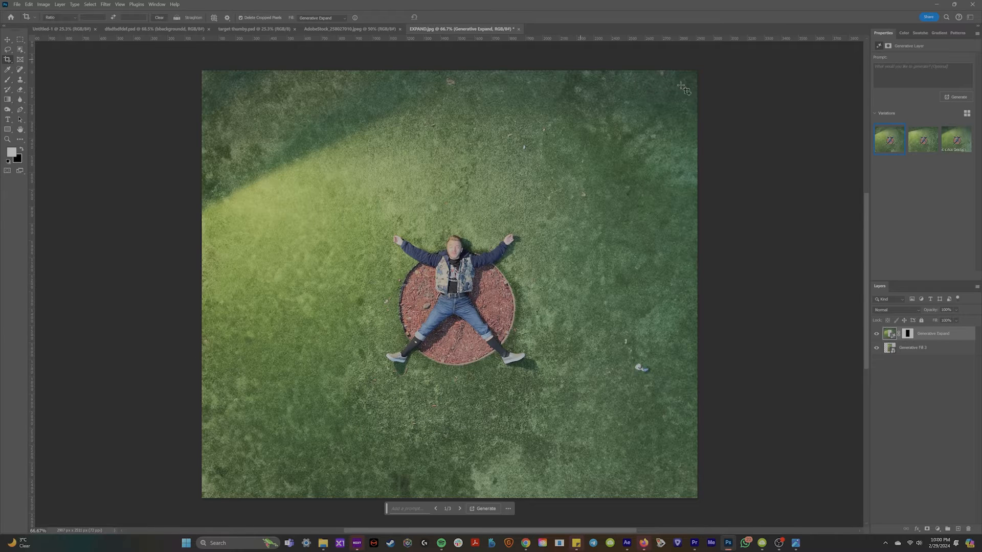
pyautogui.click(922, 139)
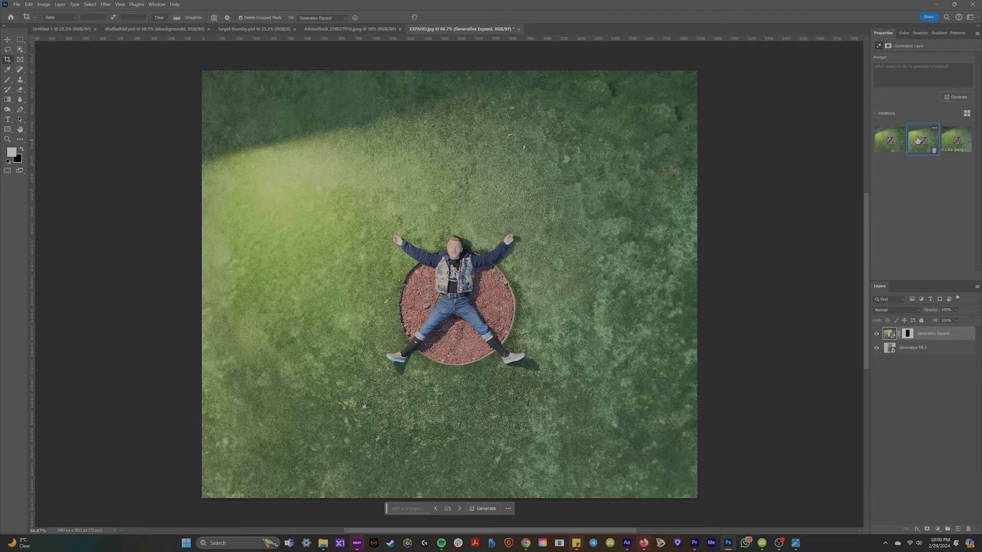
# Step: Generative Fill the inverted selection around the man with the prompt FALL FOREST
pyautogui.click(485, 509)
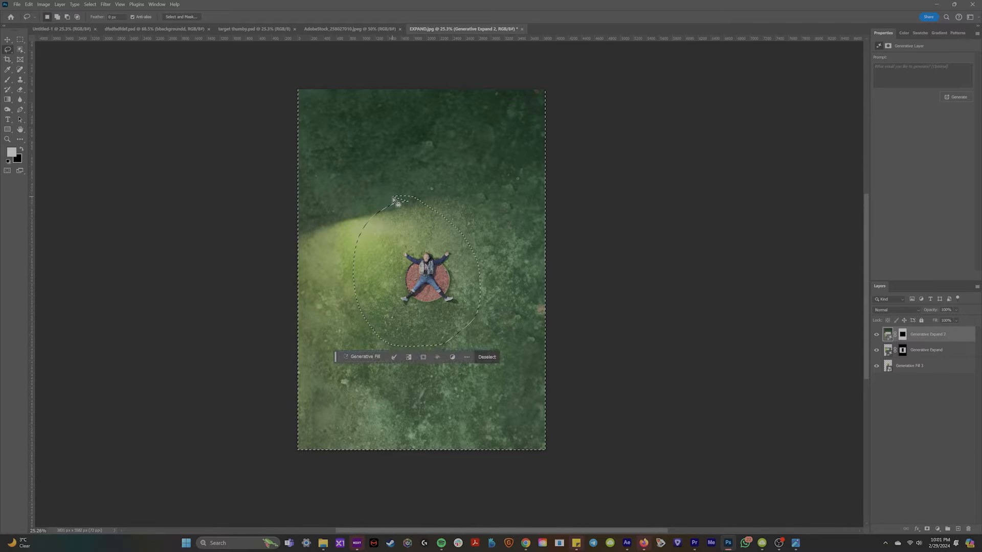
pyautogui.click(364, 357)
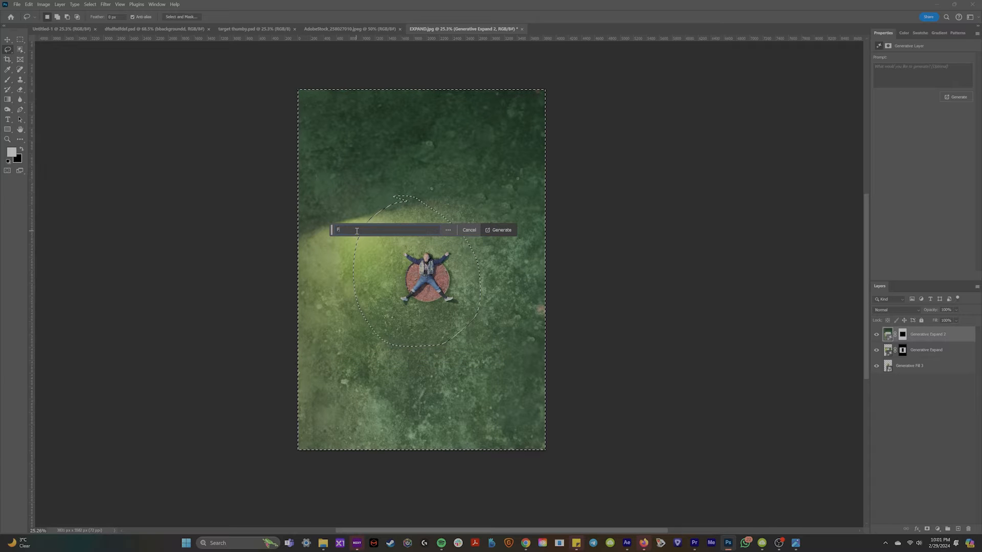
pyautogui.write('ALL W')
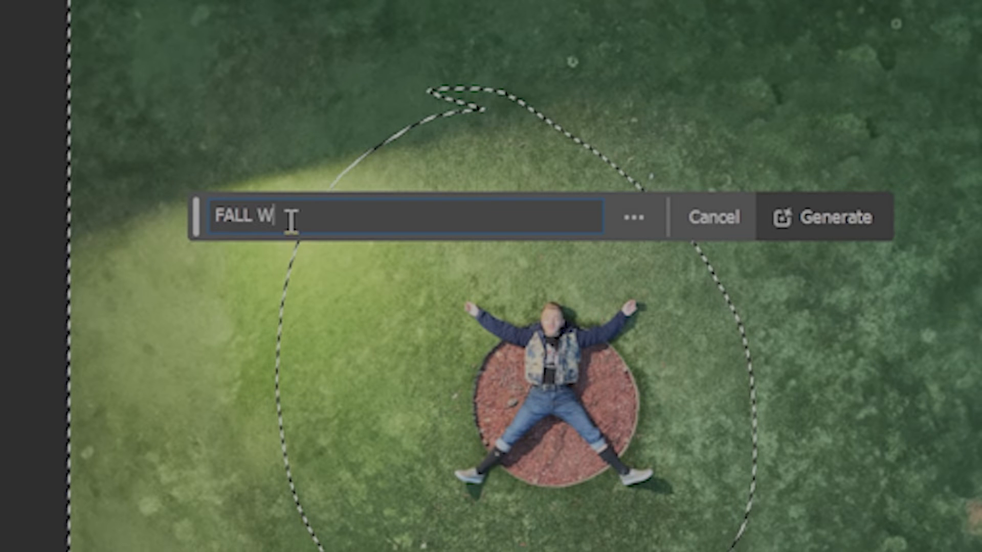
pyautogui.write('OR')
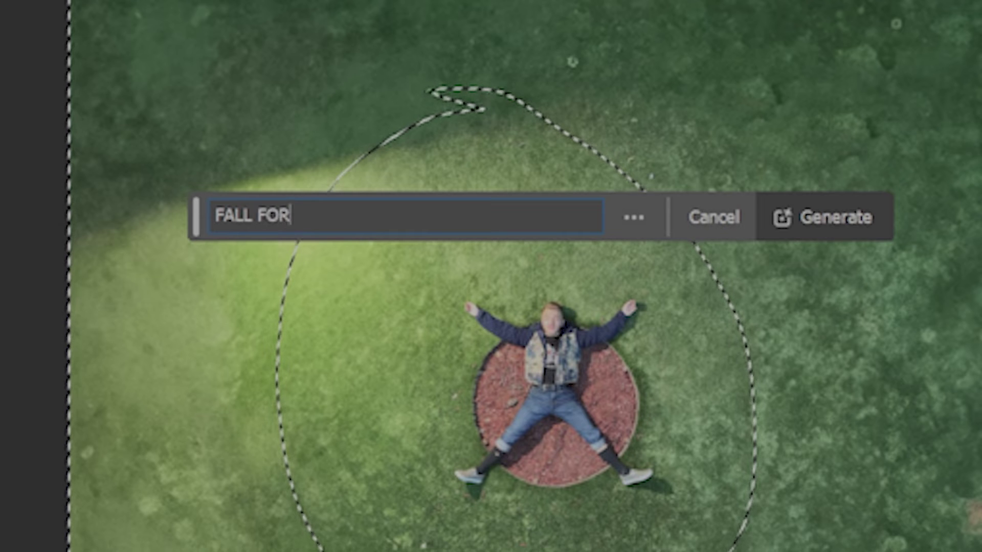
pyautogui.click(825, 217)
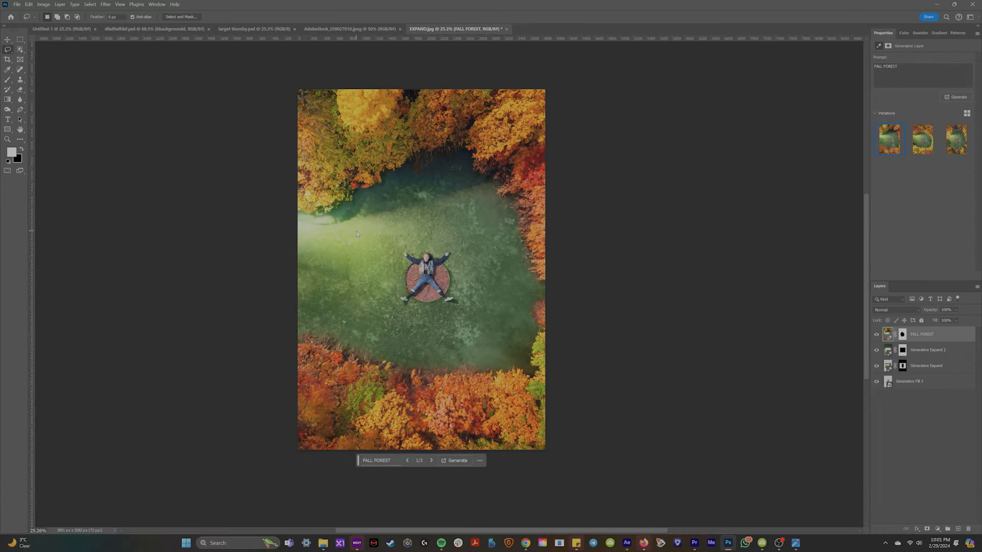
pyautogui.click(457, 460)
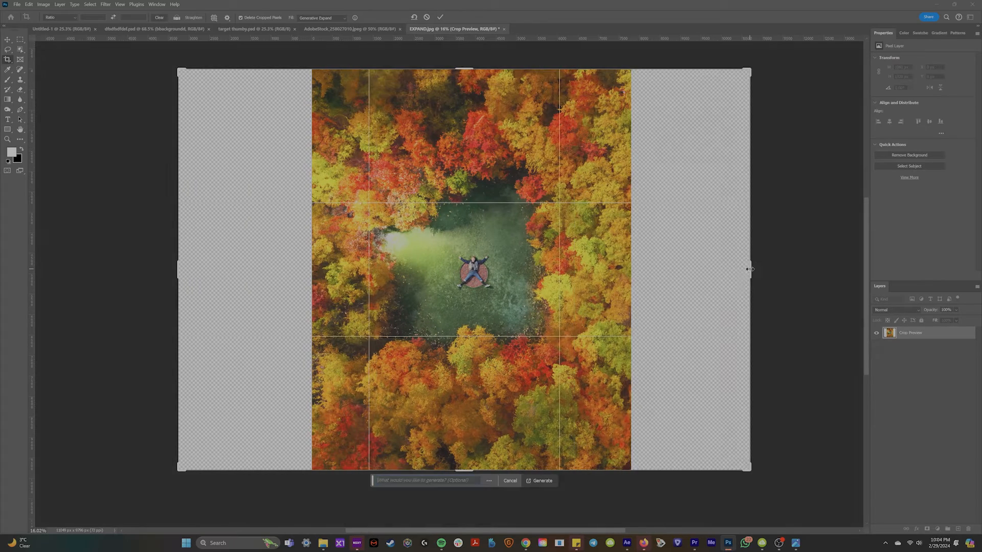
# Step: Generate forest for the widened sides, keep the second variation, and bring up Canvas Size
pyautogui.click(541, 481)
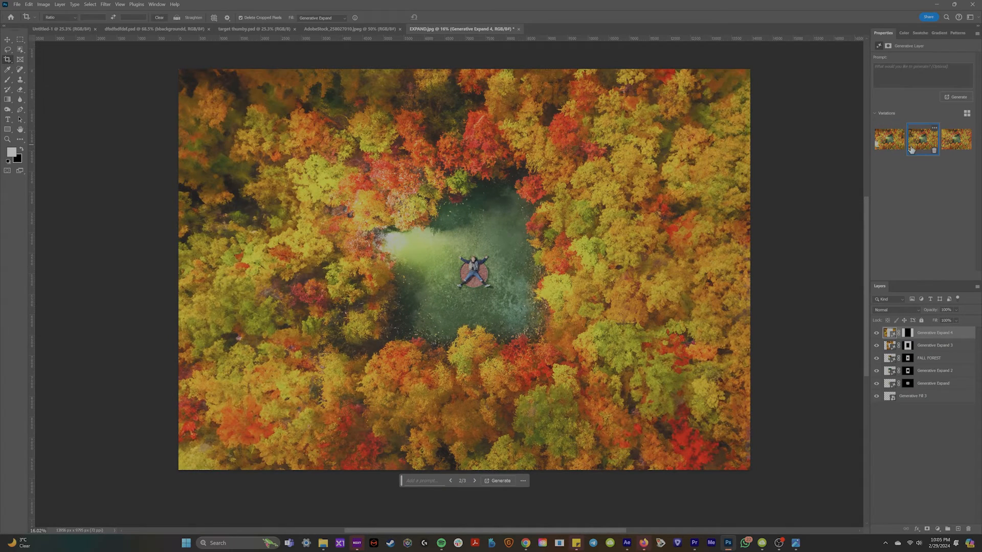
pyautogui.click(43, 4)
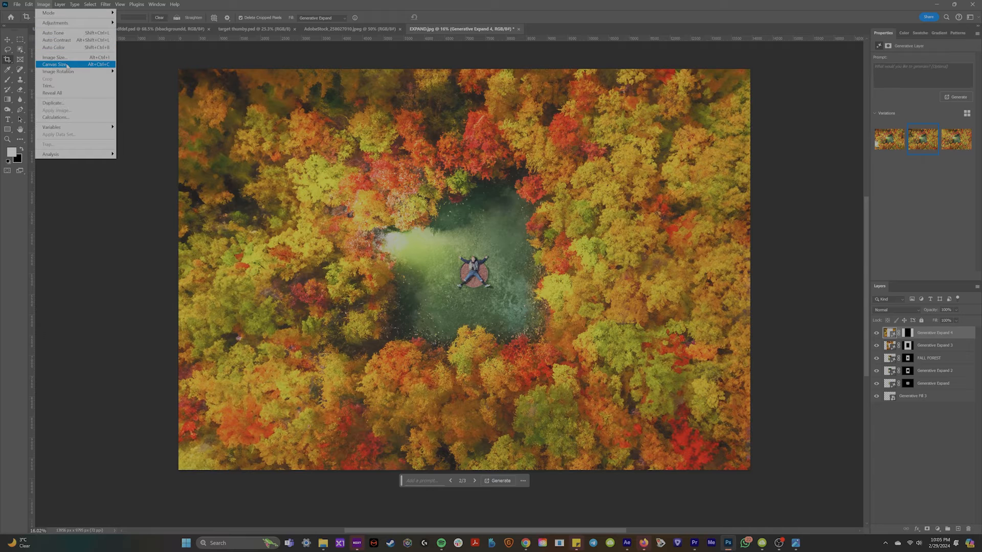
pyautogui.click(54, 63)
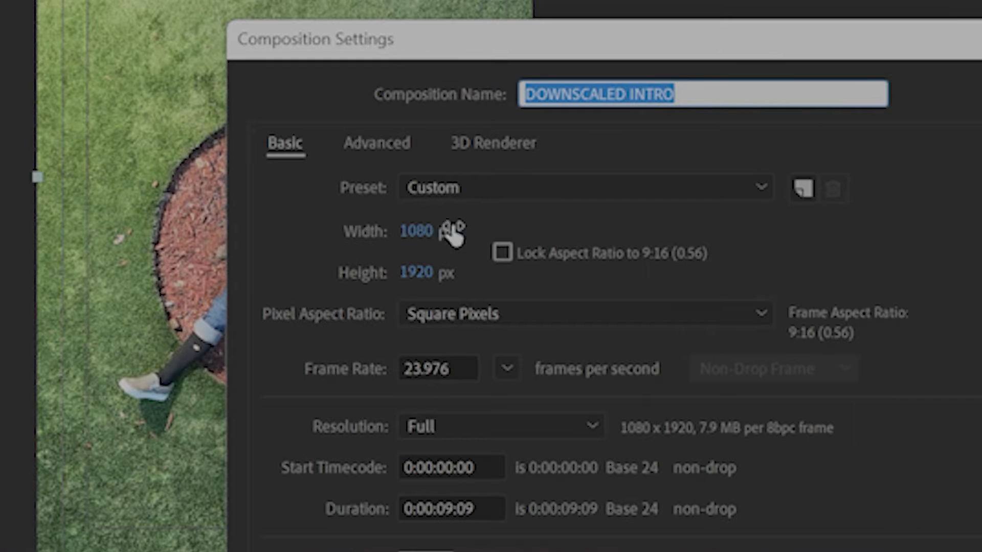
# Step: Set the DOWNSCALED INTRO composition width to 5000
pyautogui.click(437, 230)
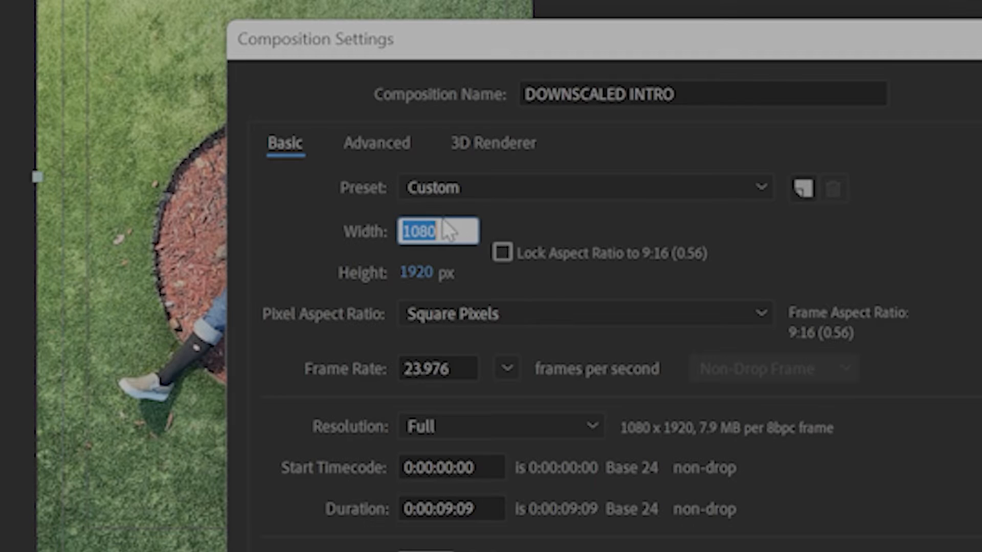
pyautogui.write('5000')
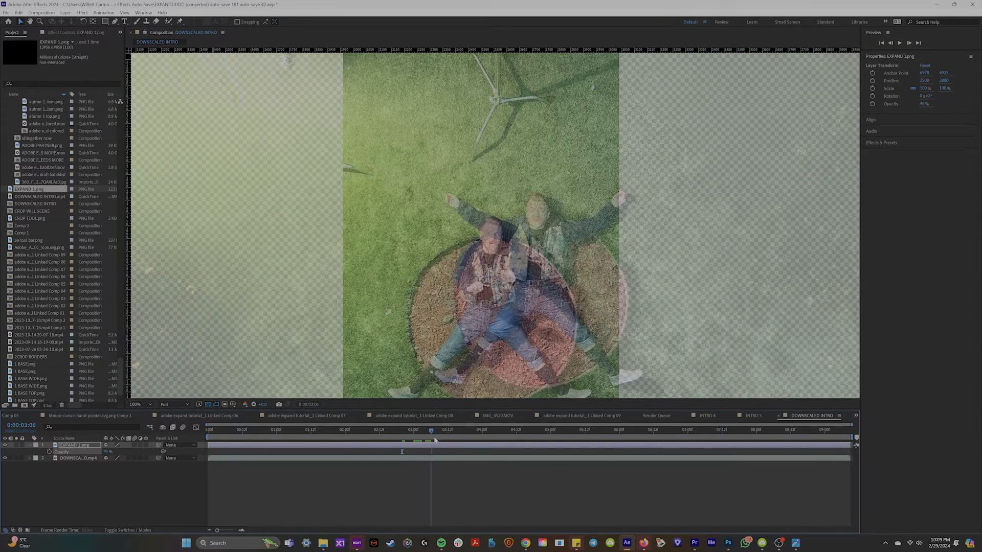
# Step: Position and time the EXPAND 1.png layer so the clearing sits over the man in the clip
pyautogui.click(259, 430)
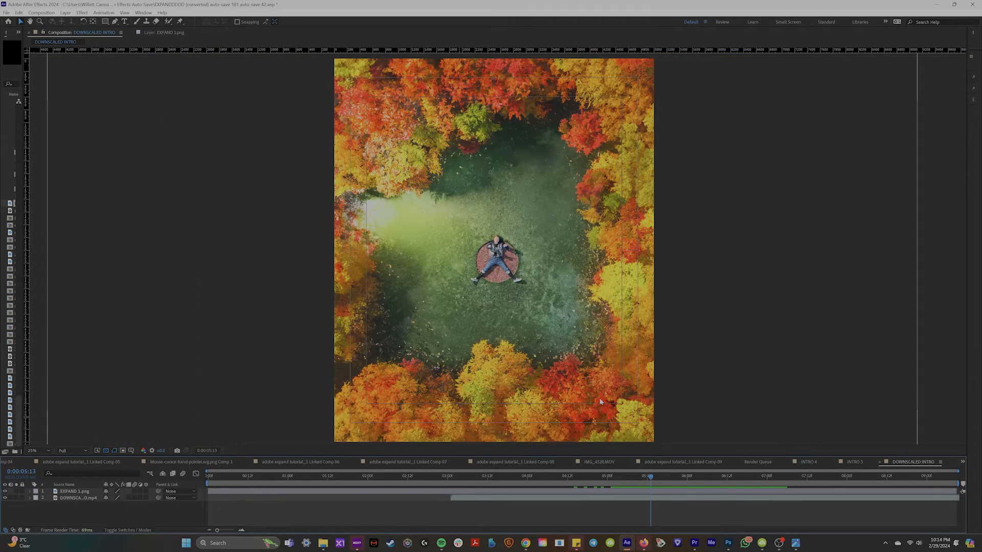
pyautogui.click(554, 476)
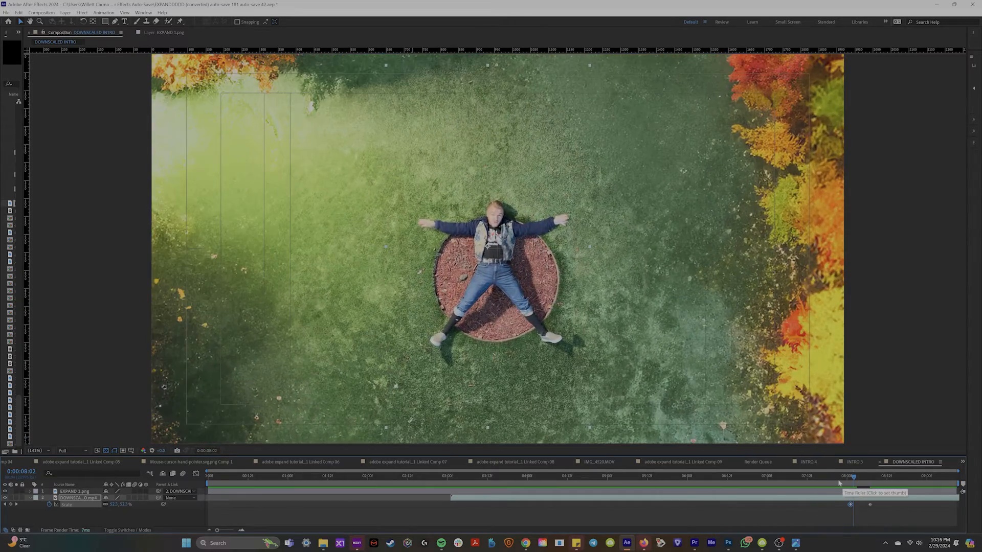
# Step: Scrub to check the zoom-out, then add the composition to the Render Queue and start rendering
pyautogui.click(454, 476)
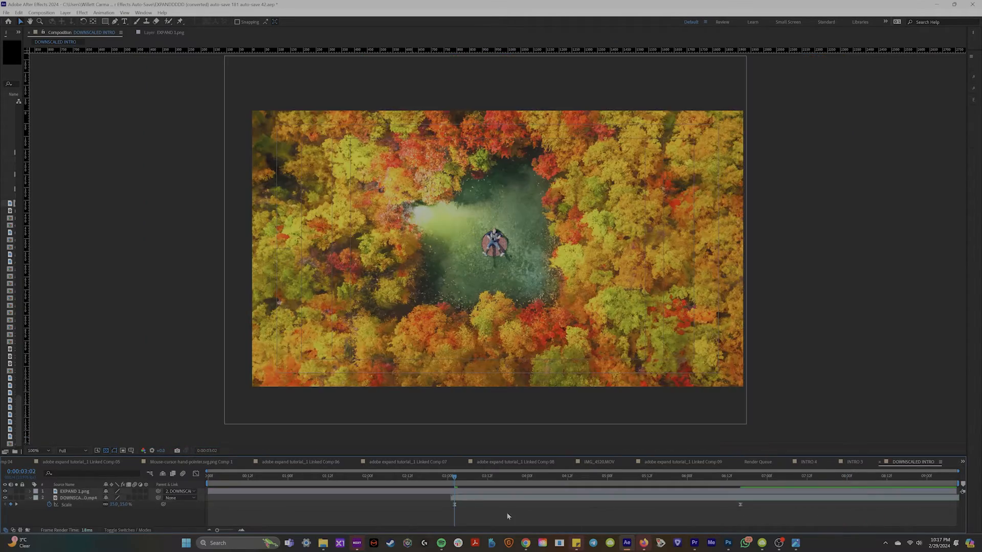
pyautogui.click(40, 13)
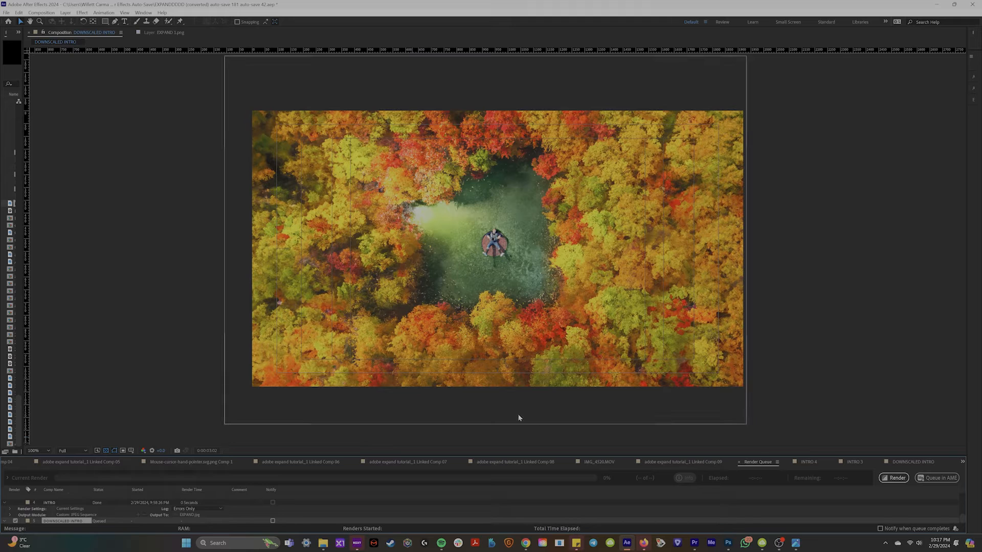
pyautogui.click(41, 12)
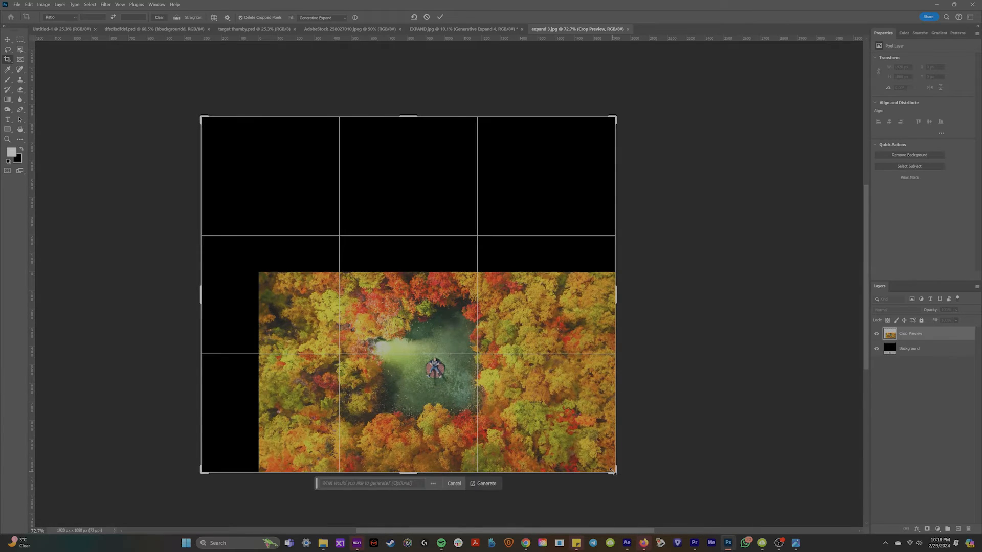
# Step: Generate rocky cliffs around the forest canvas, then open Canvas Size with Relative ticked
pyautogui.click(486, 483)
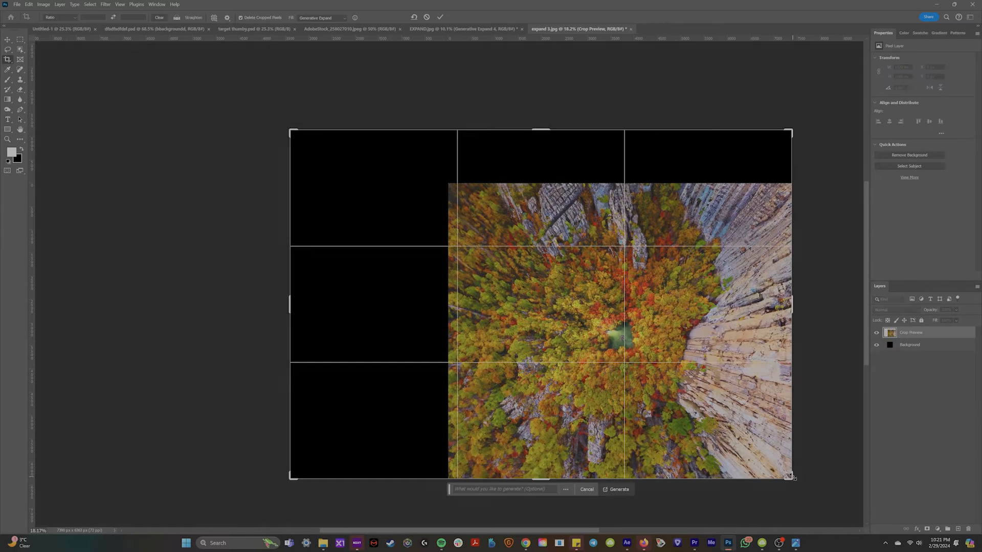
pyautogui.click(617, 489)
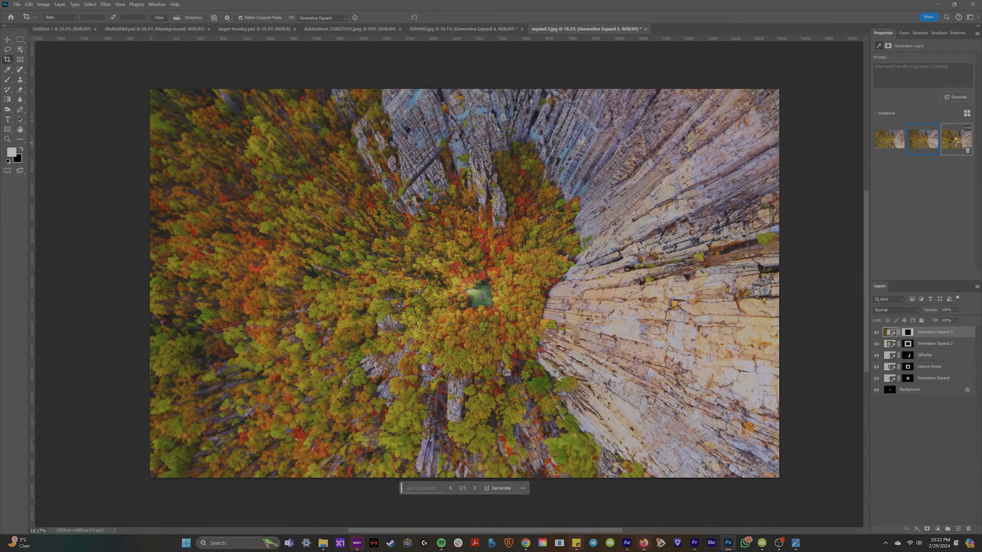
pyautogui.click(43, 4)
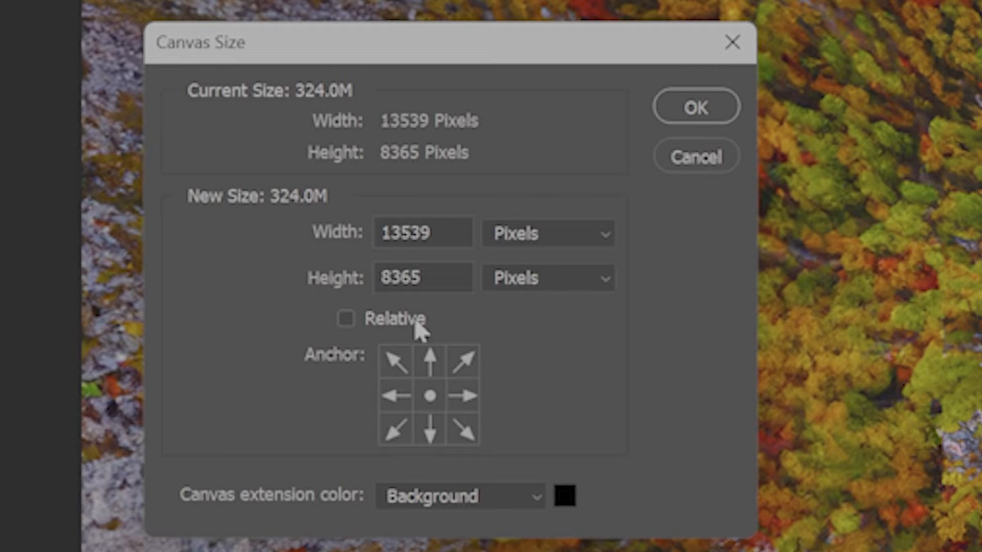
pyautogui.click(696, 107)
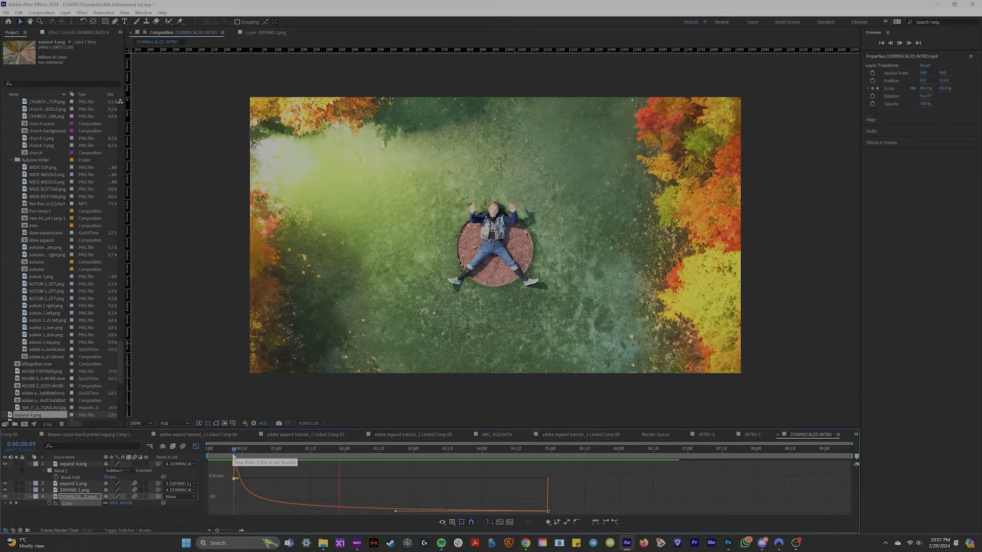
# Step: Scrub the timeline to preview the zoom-out from the man into the forest
pyautogui.click(236, 448)
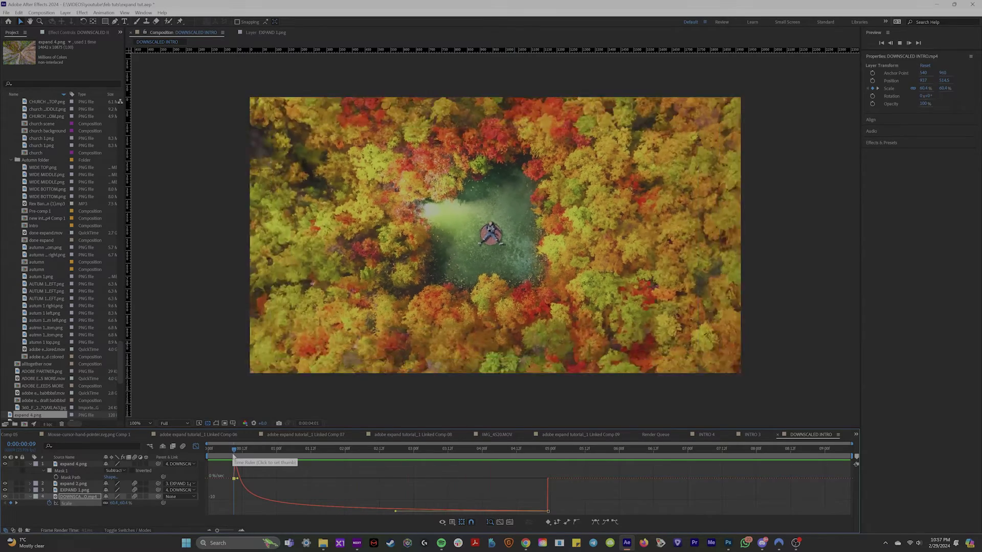
pyautogui.click(216, 449)
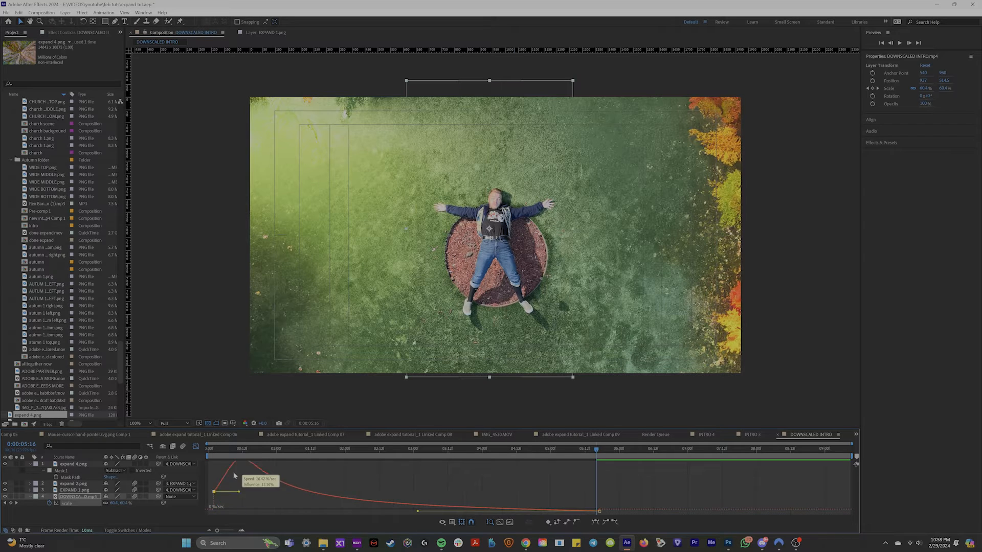
# Step: Drag the Scale keyframe's influence handle so the pullback starts fast and eases out
pyautogui.click(211, 448)
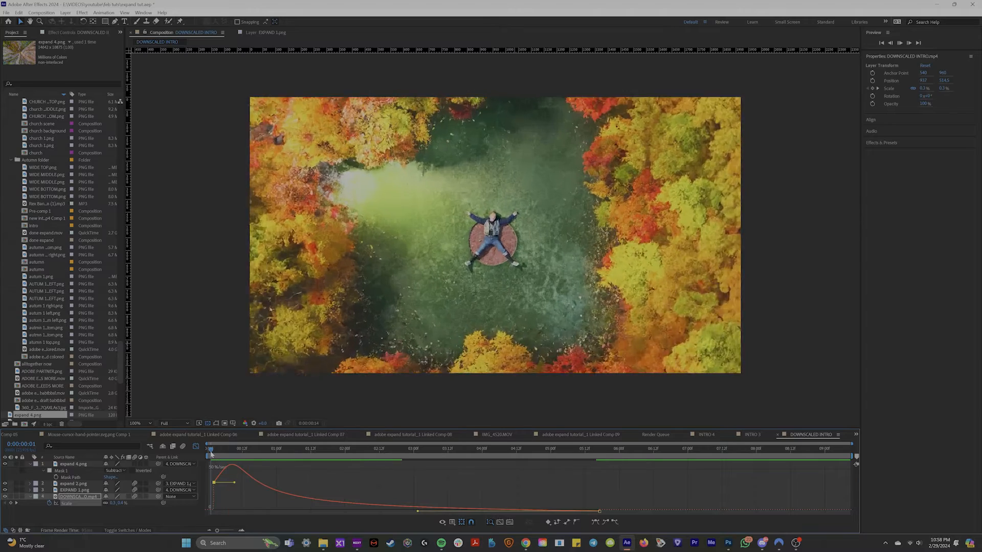
pyautogui.click(515, 448)
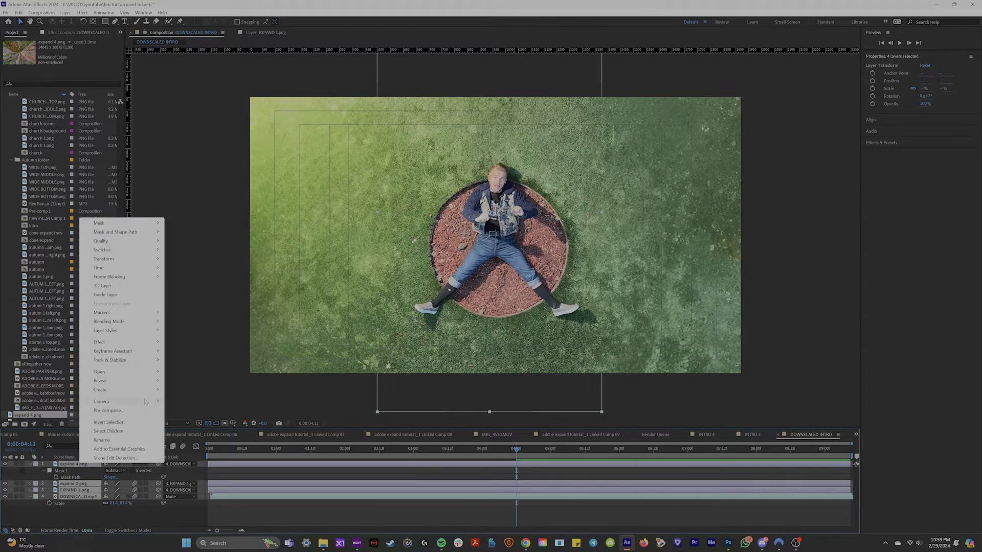
# Step: Pre-compose the zoom layers as 'big boy' and enable Collapse Transformations on it
pyautogui.click(109, 410)
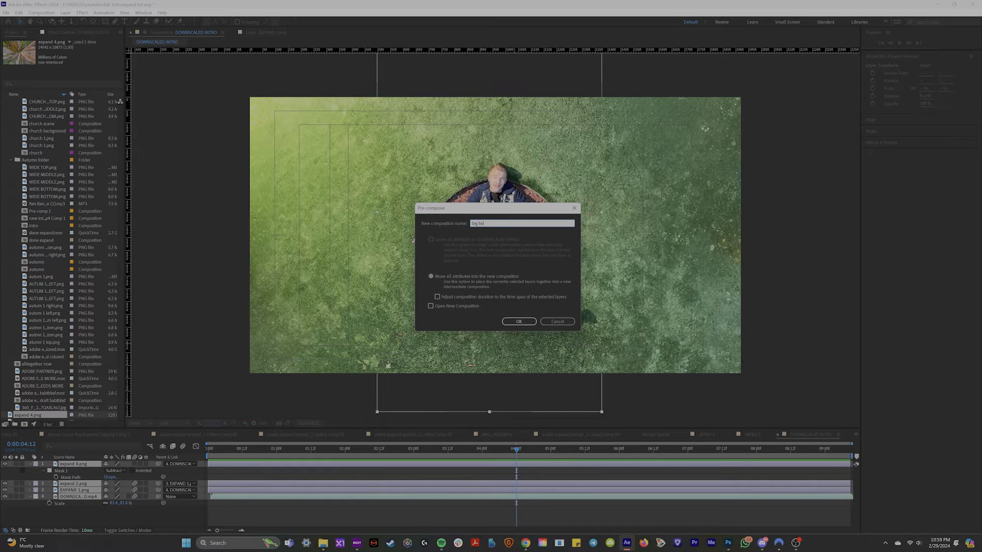
pyautogui.click(519, 322)
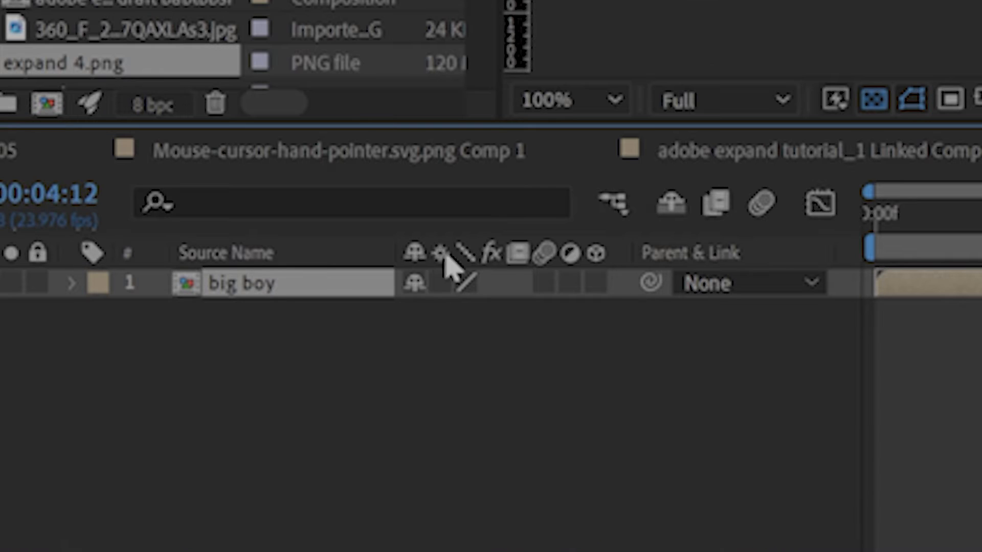
pyautogui.click(66, 12)
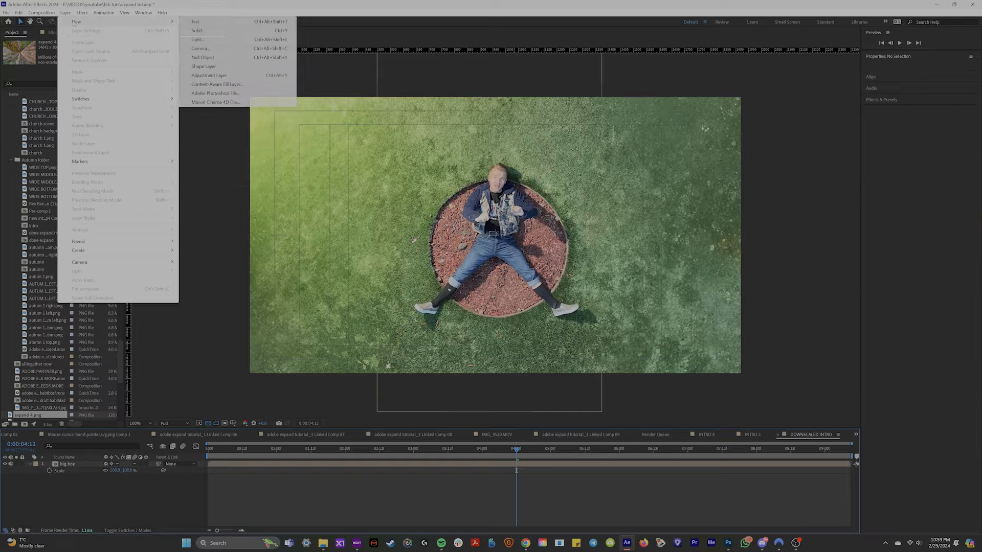
# Step: Add a Two-Node Camera to the composition
pyautogui.click(199, 48)
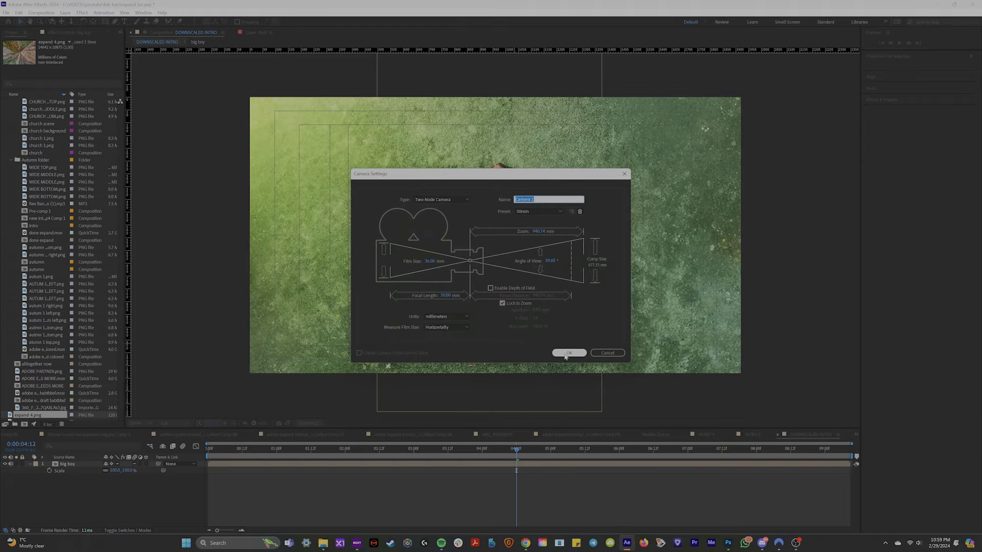
pyautogui.click(568, 353)
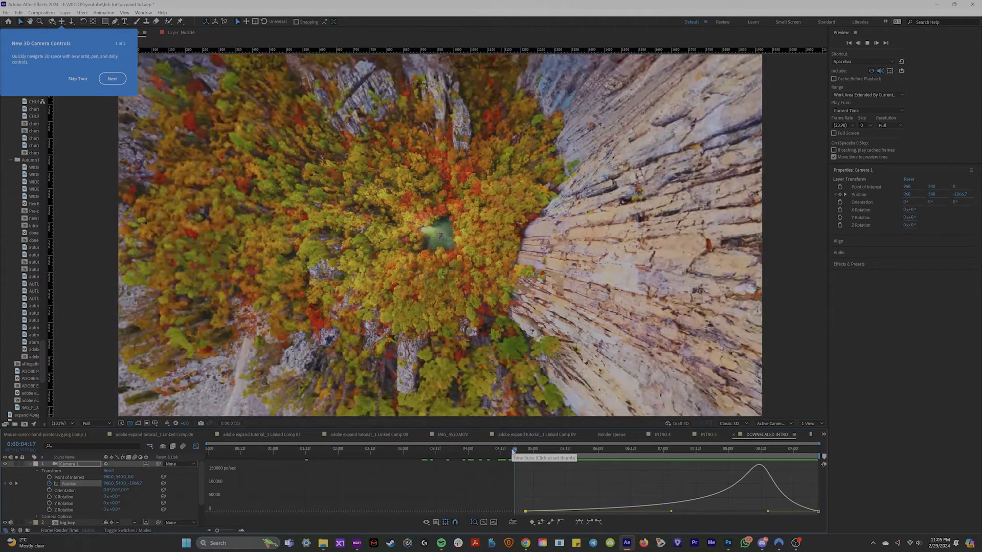
# Step: Dismiss the 3D camera controls tour overlay
pyautogui.click(506, 449)
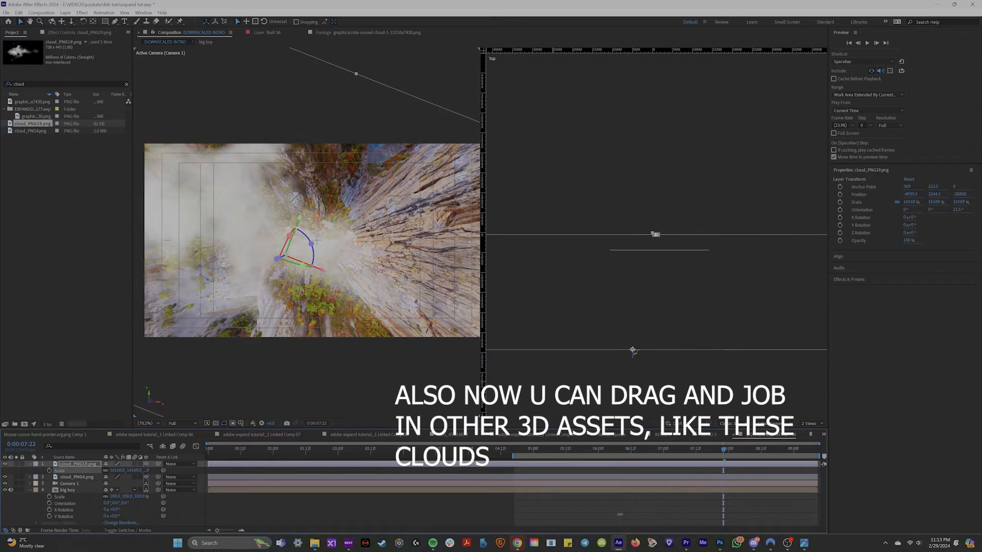
pyautogui.click(785, 425)
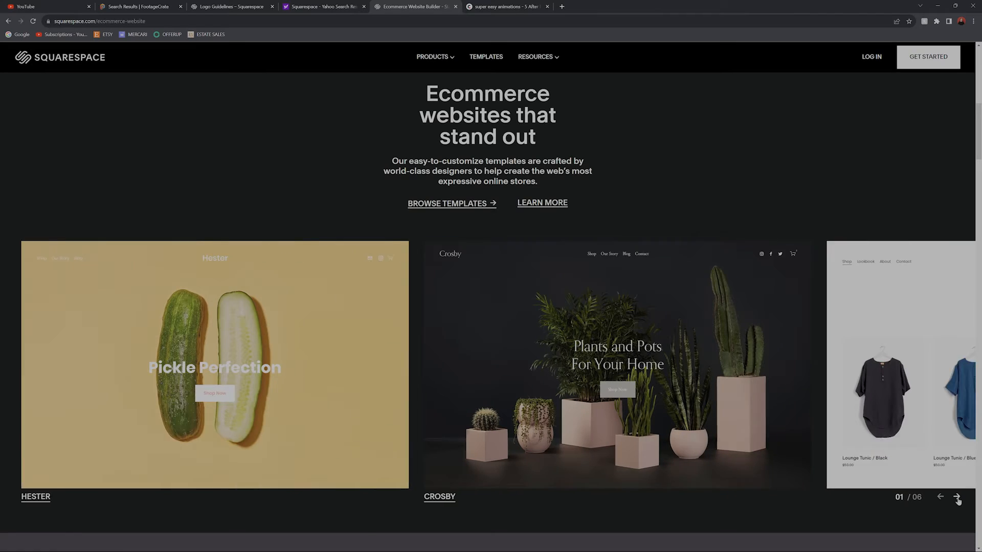
# Step: Preview the Crosby plant-shop template and scroll down to its product listings
pyautogui.click(957, 498)
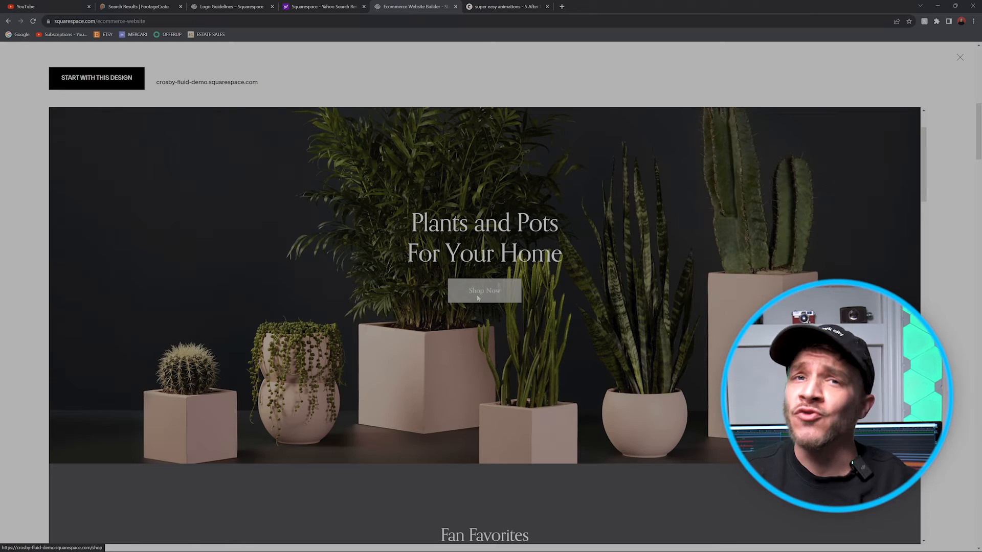
pyautogui.scroll(-3)
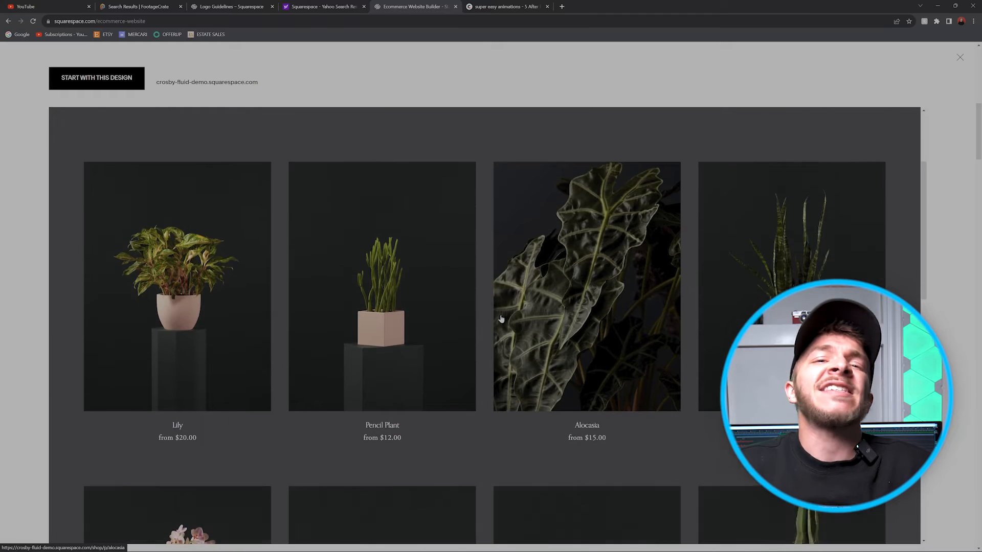
pyautogui.scroll(-3)
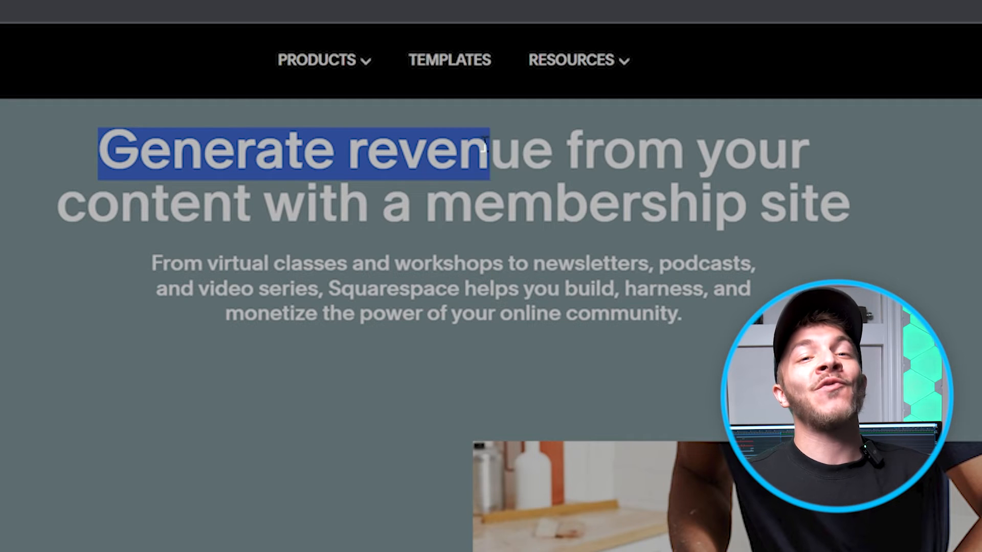
pyautogui.moveTo(900, 230)
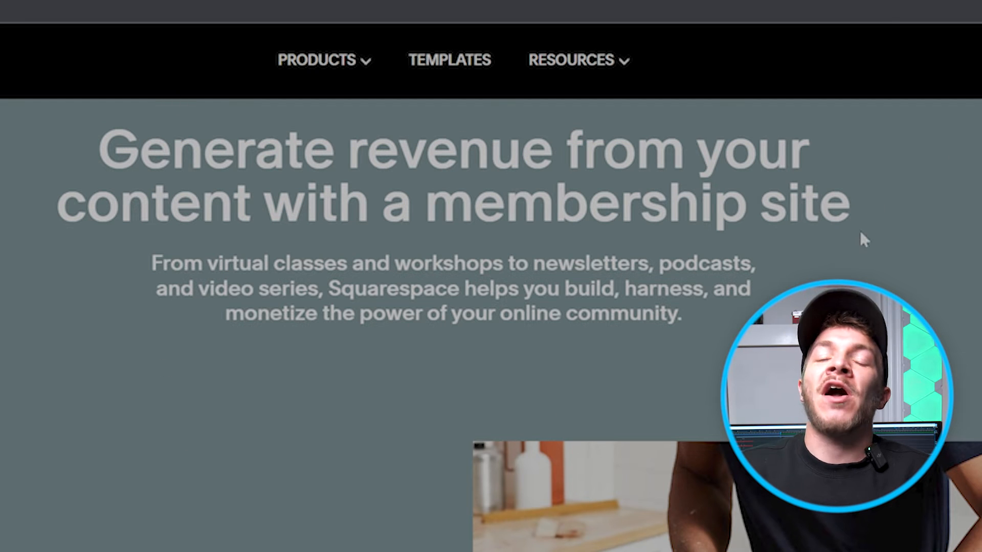
# Step: Scroll through the premium content, online courses and paid newsletter sections
pyautogui.scroll(-3)
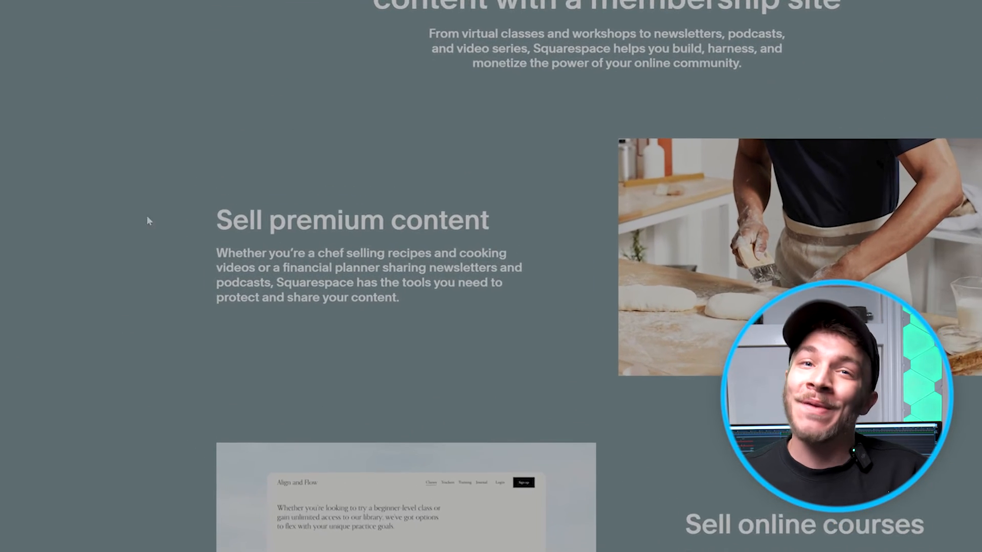
pyautogui.scroll(-3)
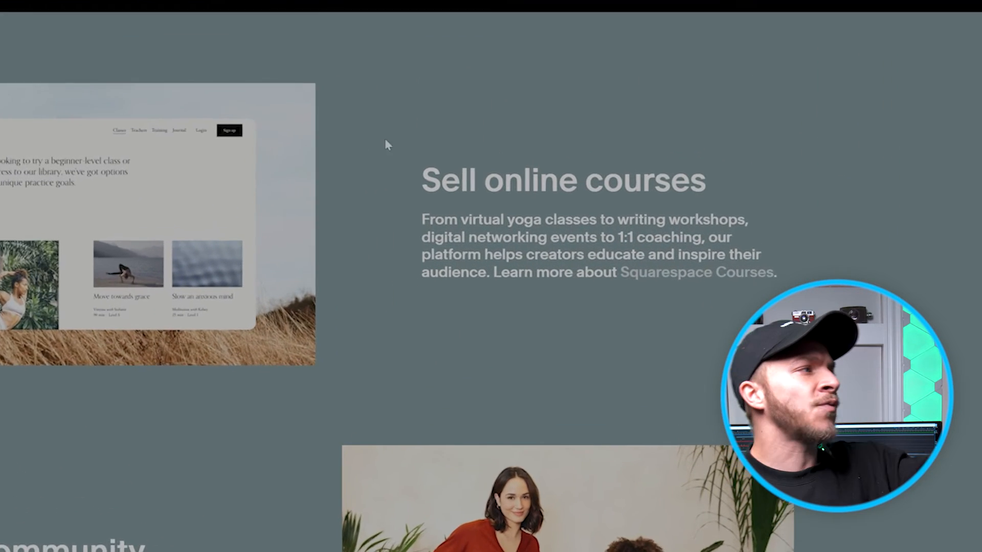
pyautogui.scroll(-3)
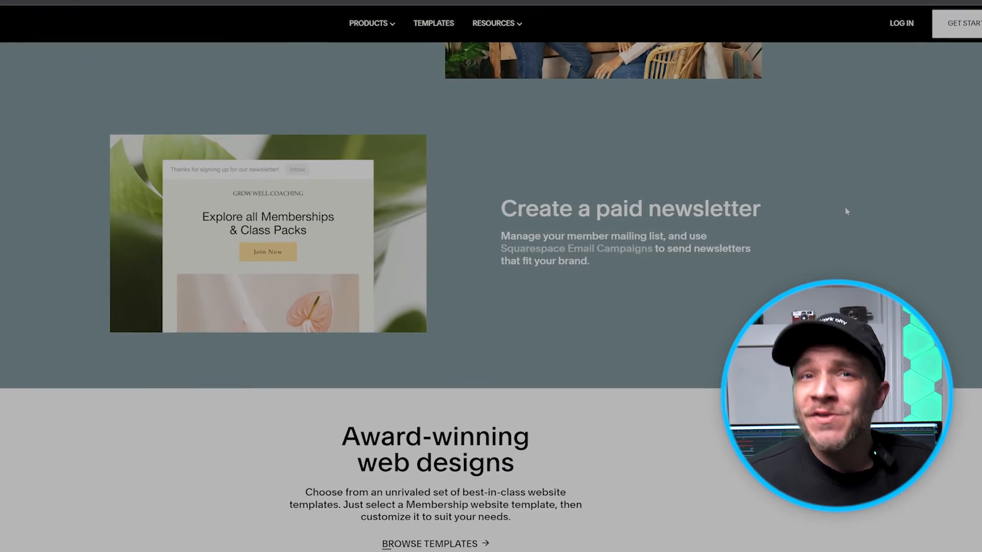